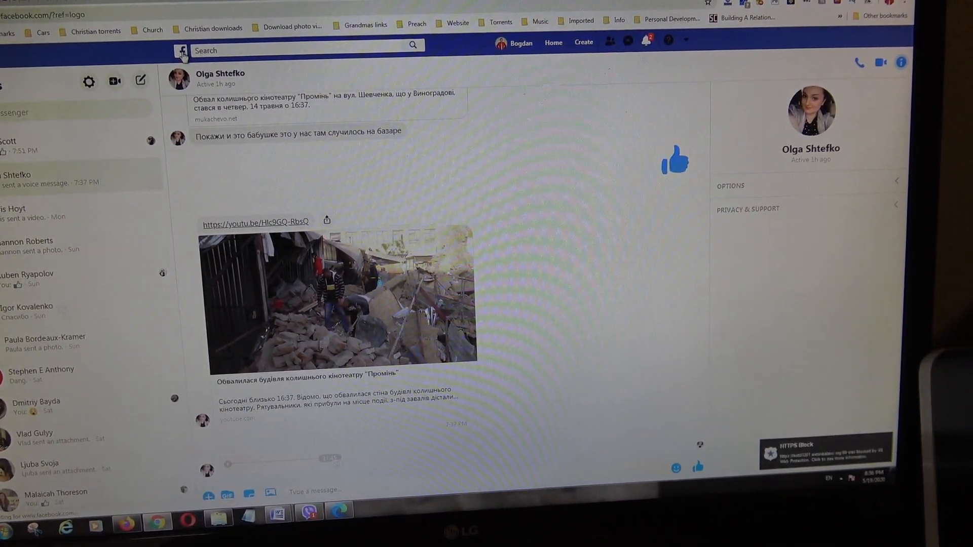
Load the chat's mobile version by editing the address to m.facebook.com/messages/t/<contact>.
click(552, 42)
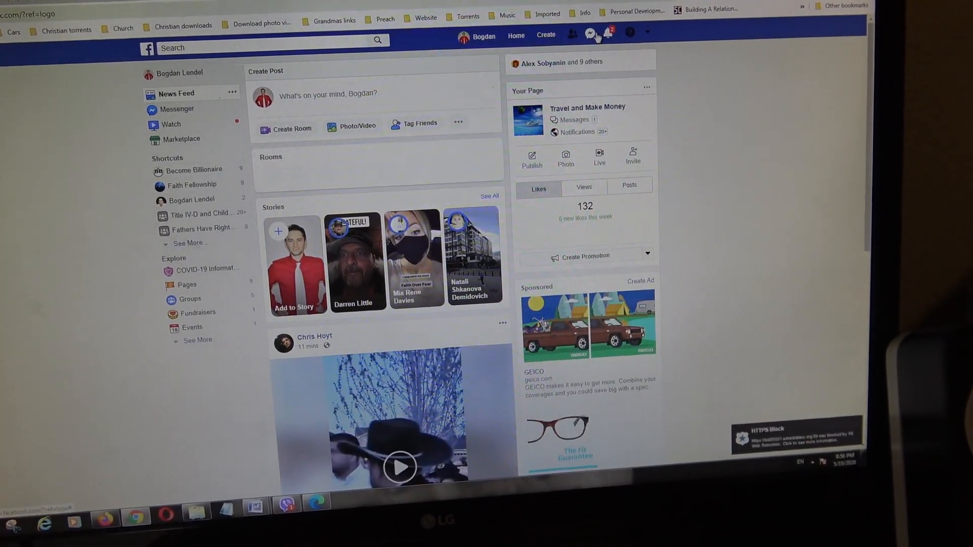
click(591, 36)
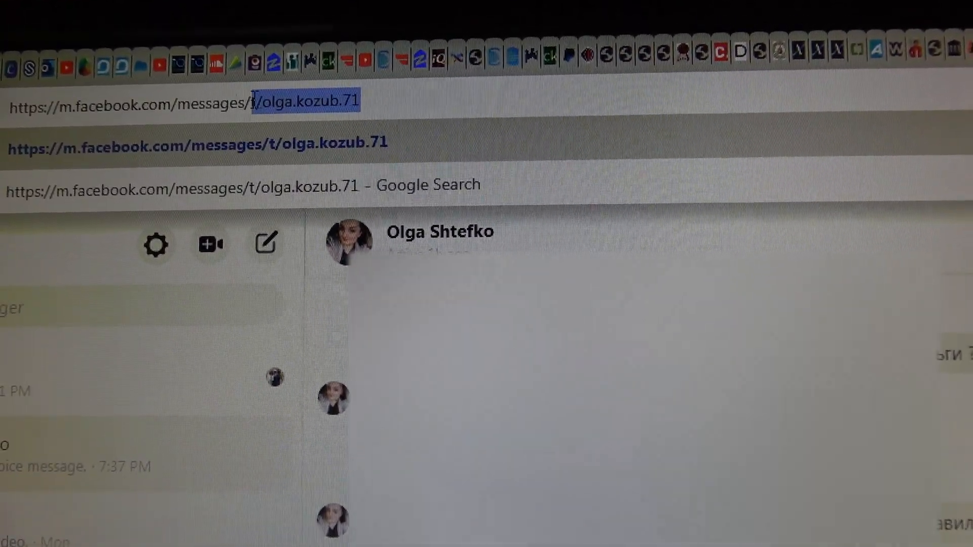
key(Return)
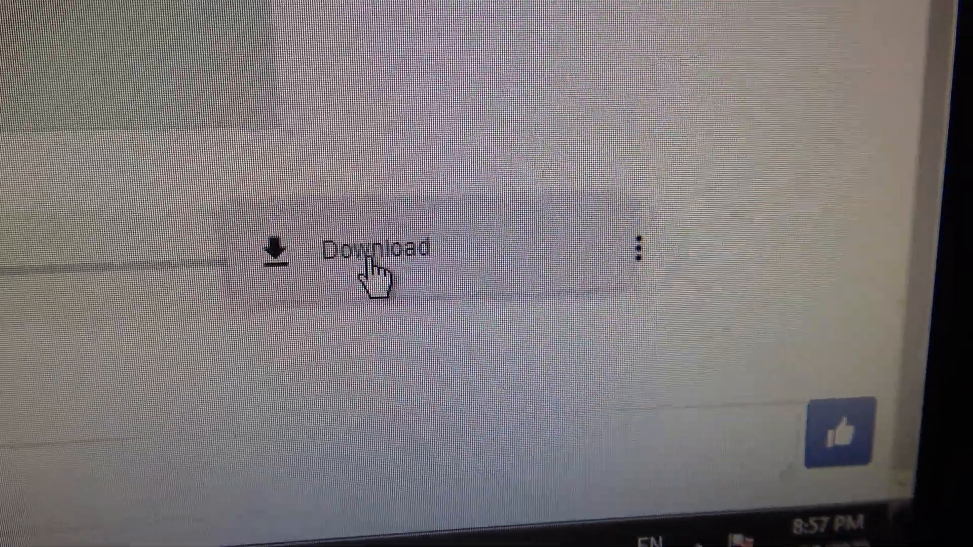
Choose Download from the voice message player's three-dot menu to save the audio.
click(378, 251)
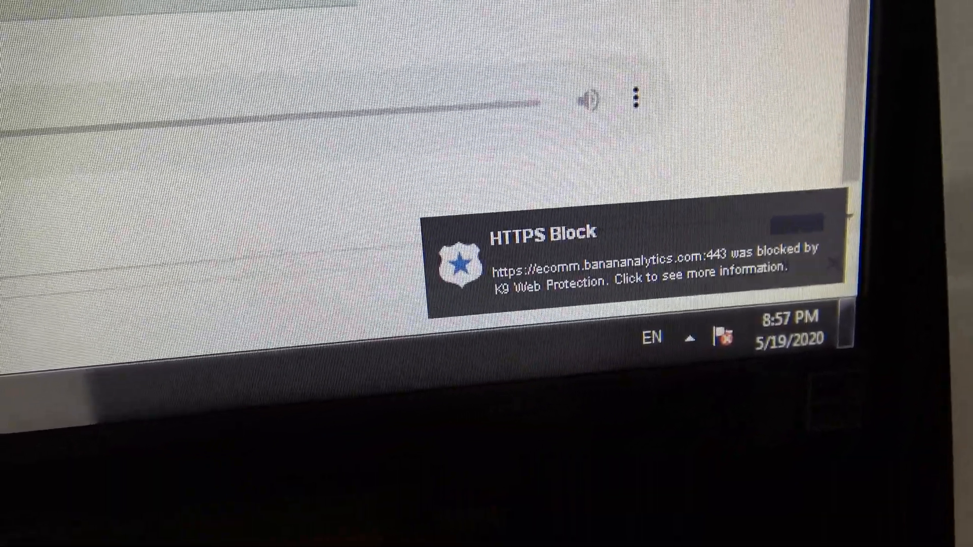